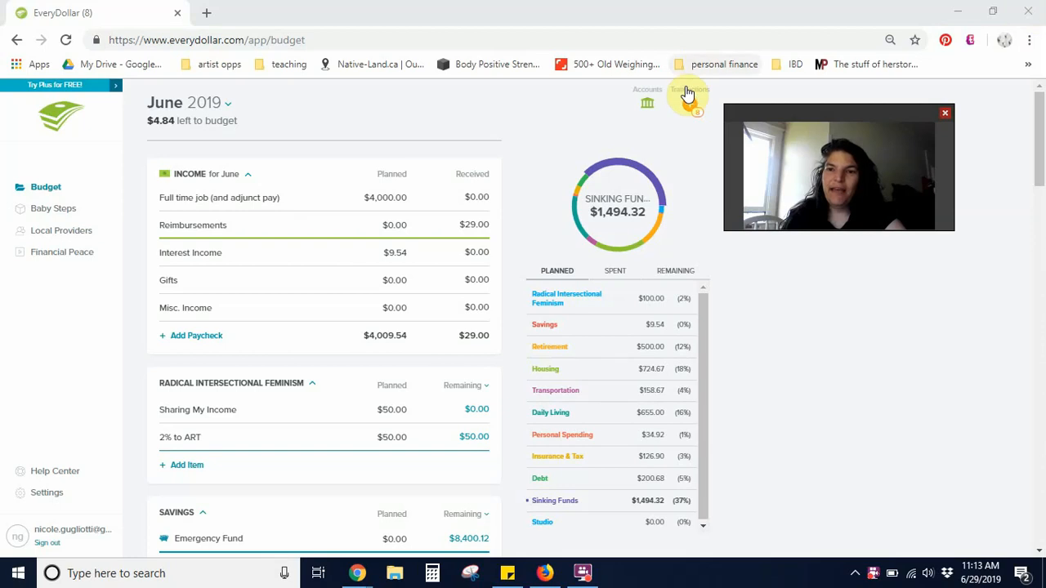
Show the seven new June transactions in the Transactions panel
left_click(689, 105)
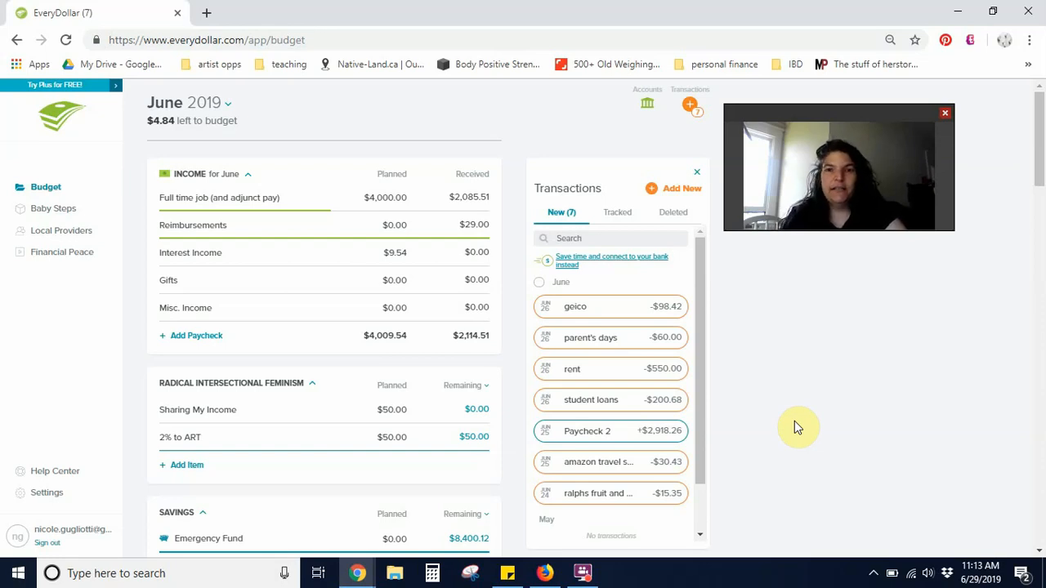
mouse_move(785, 424)
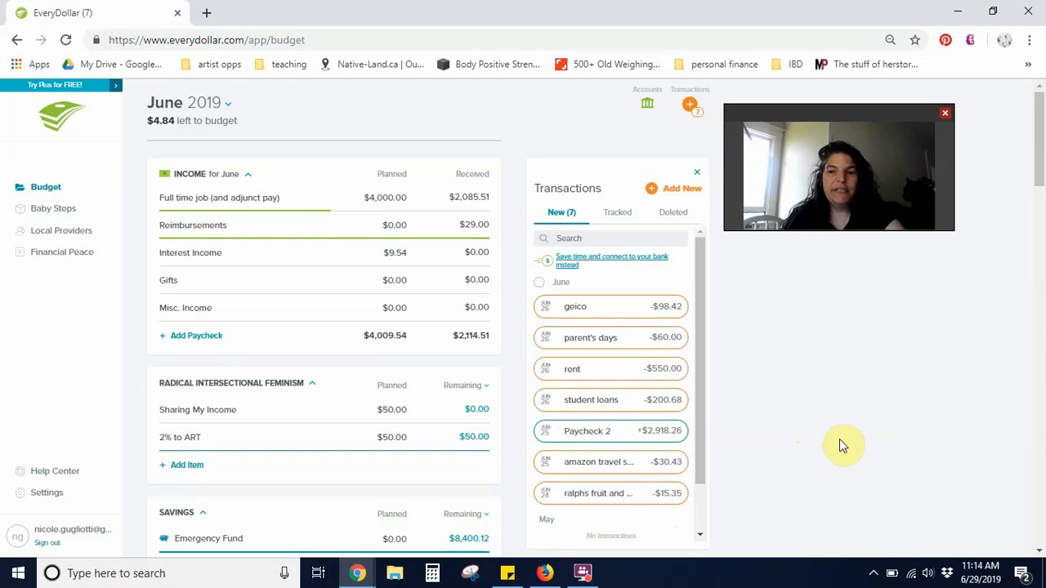
mouse_move(829, 445)
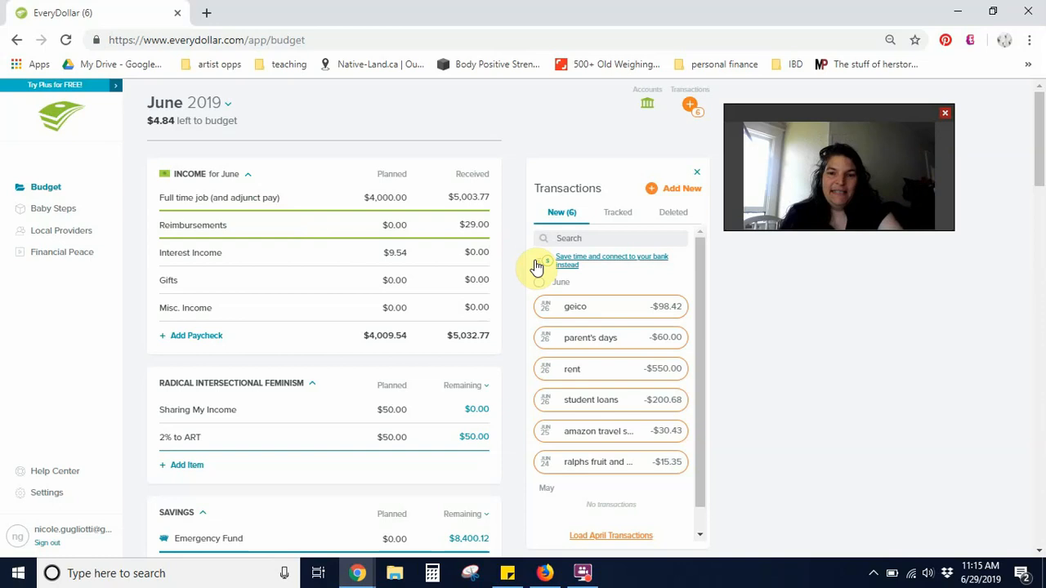
Drag the $200.68 student loans payment onto the Student Loans debt item
scroll("down", 3)
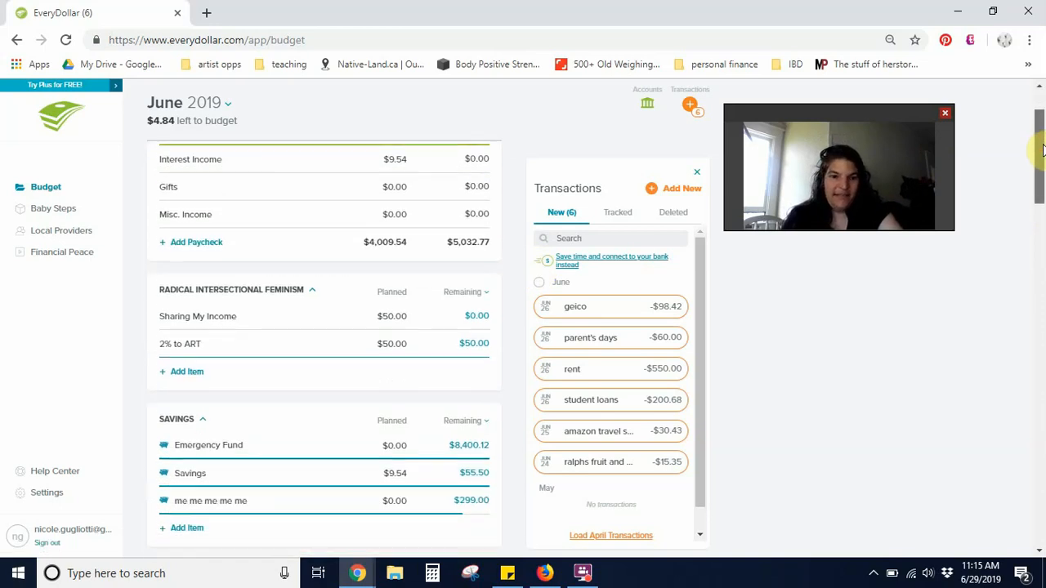
scroll("down", 3)
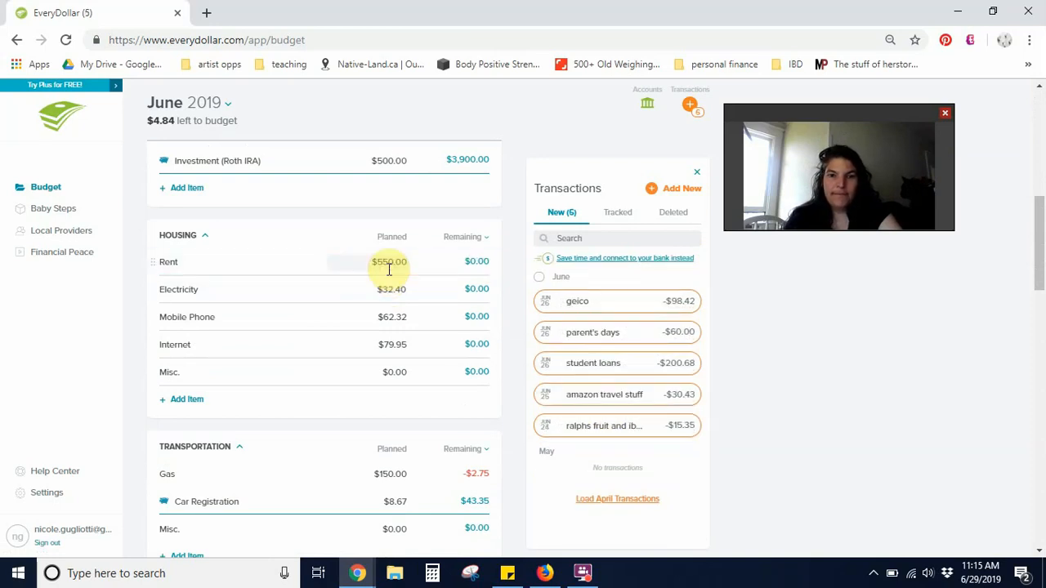
scroll("down", 3)
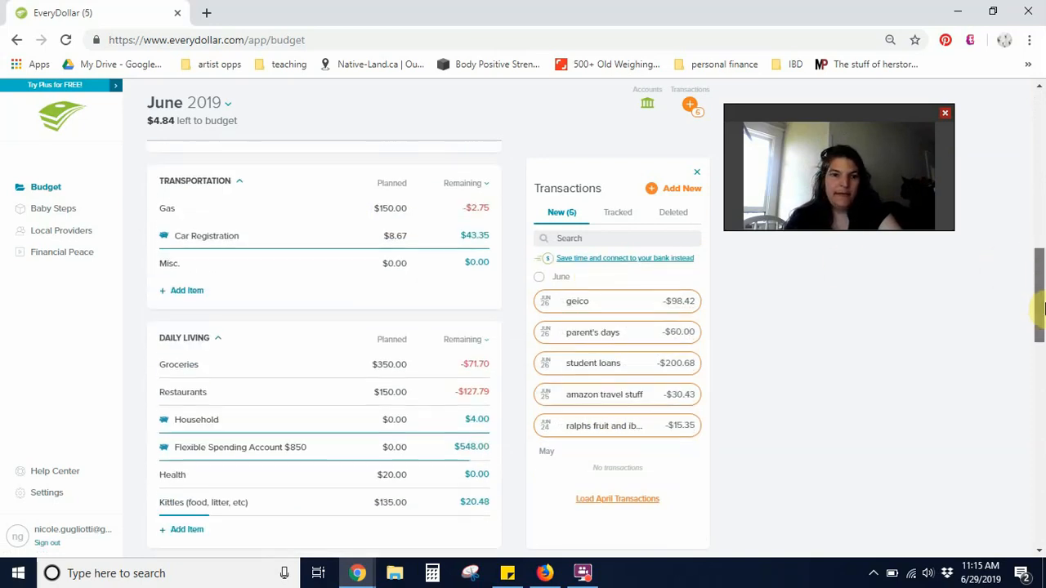
scroll("down", 3)
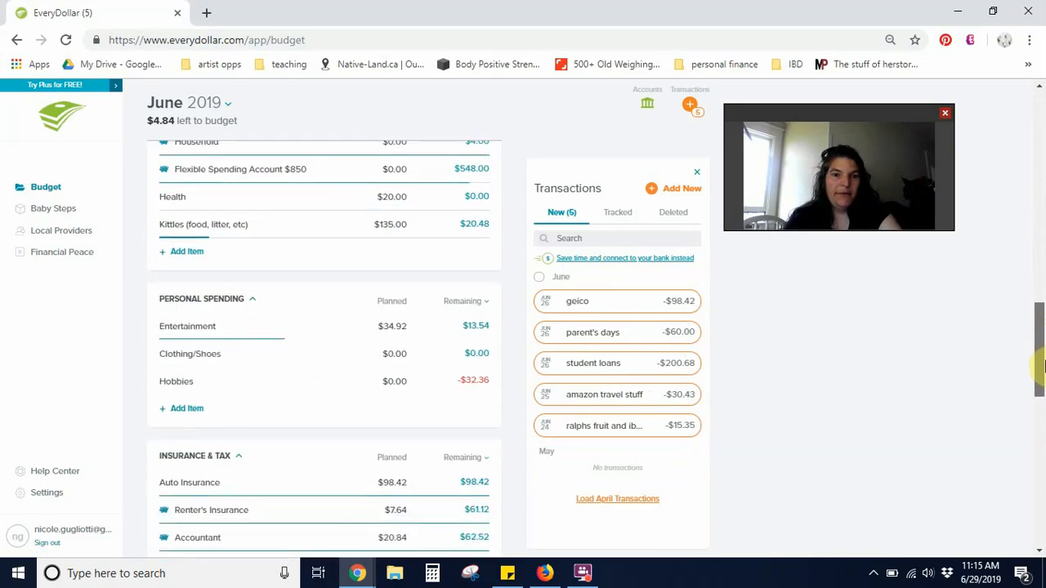
scroll("down", 3)
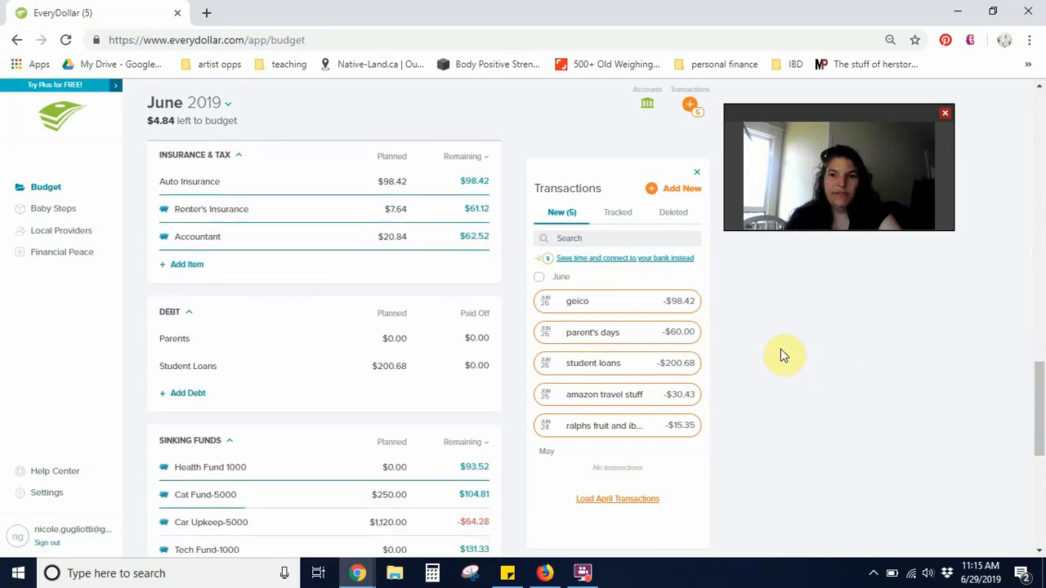
left_click_drag(593, 363, 327, 359)
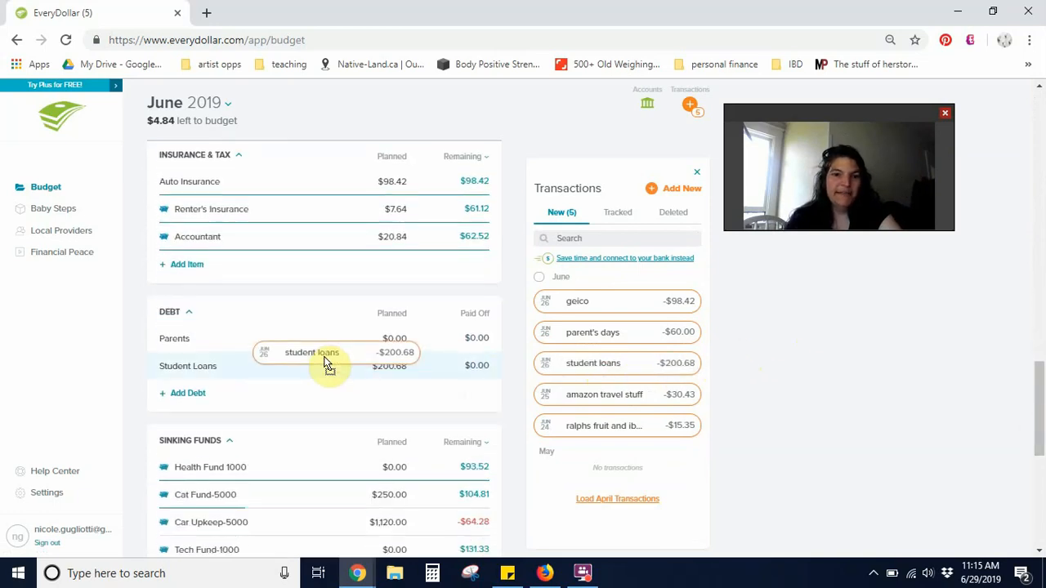
left_click_drag(312, 352, 389, 366)
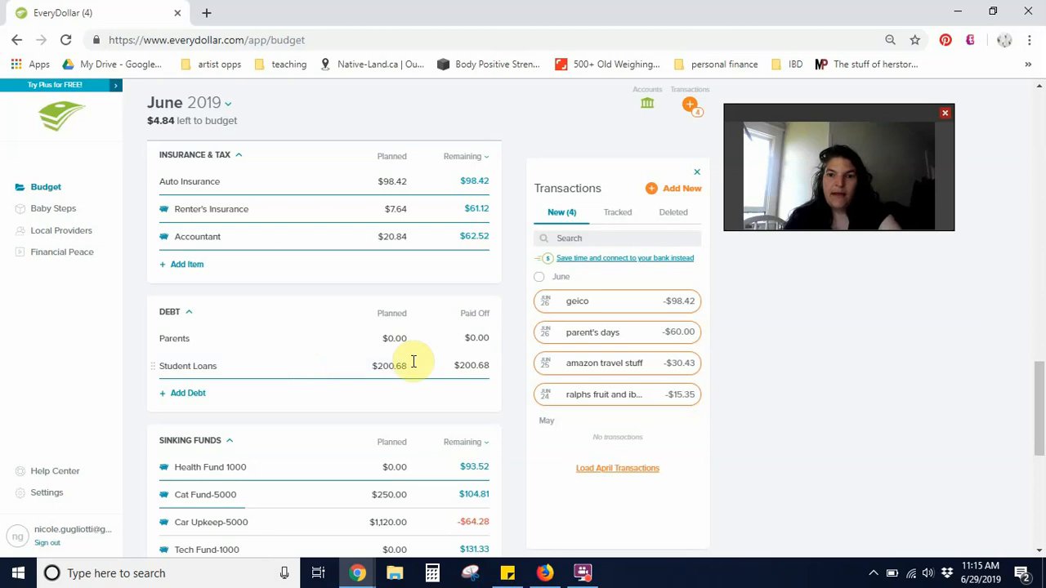
scroll("down", 3)
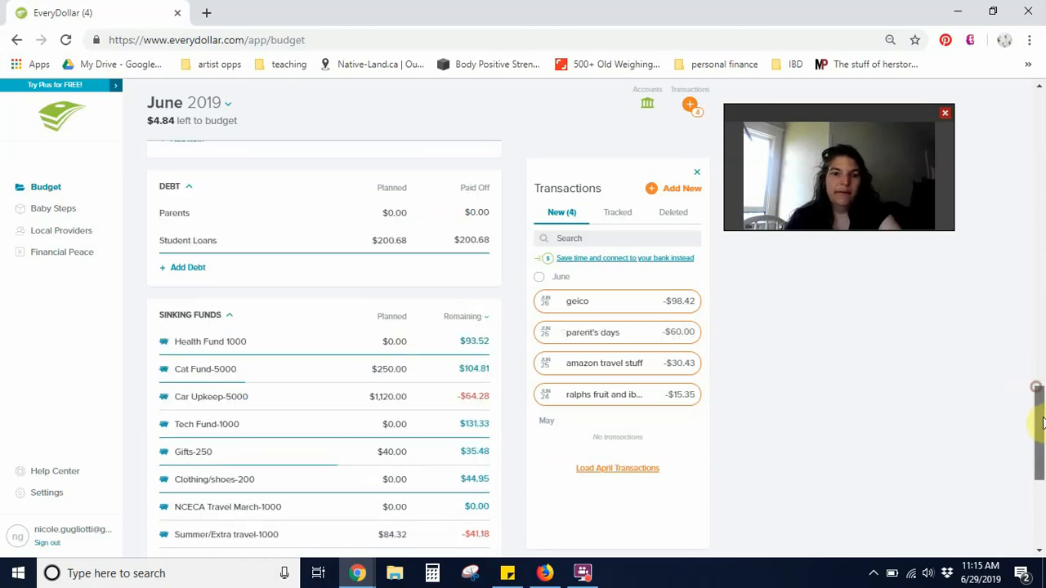
scroll("down", 3)
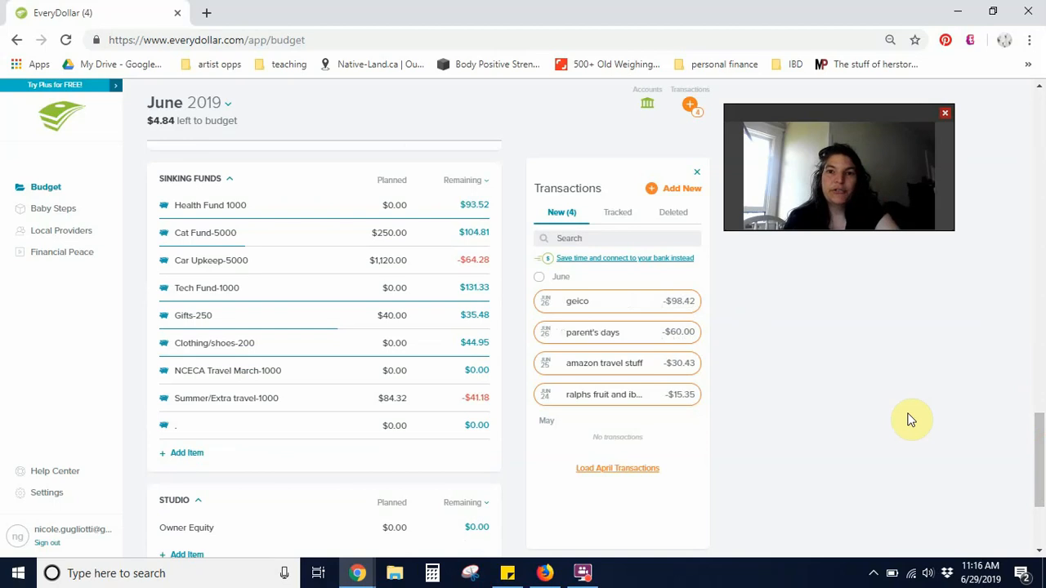
mouse_move(833, 378)
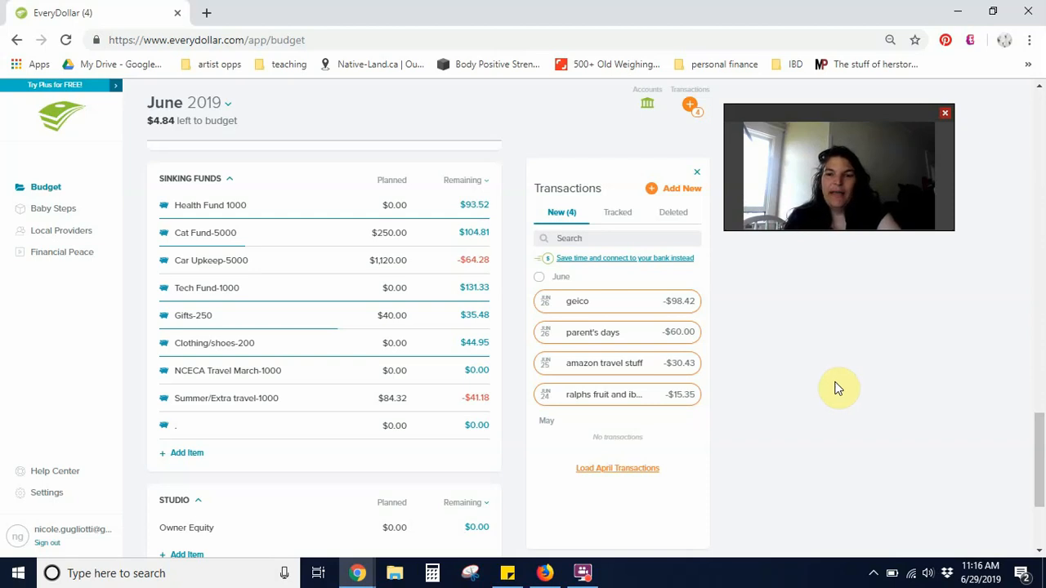
mouse_move(797, 403)
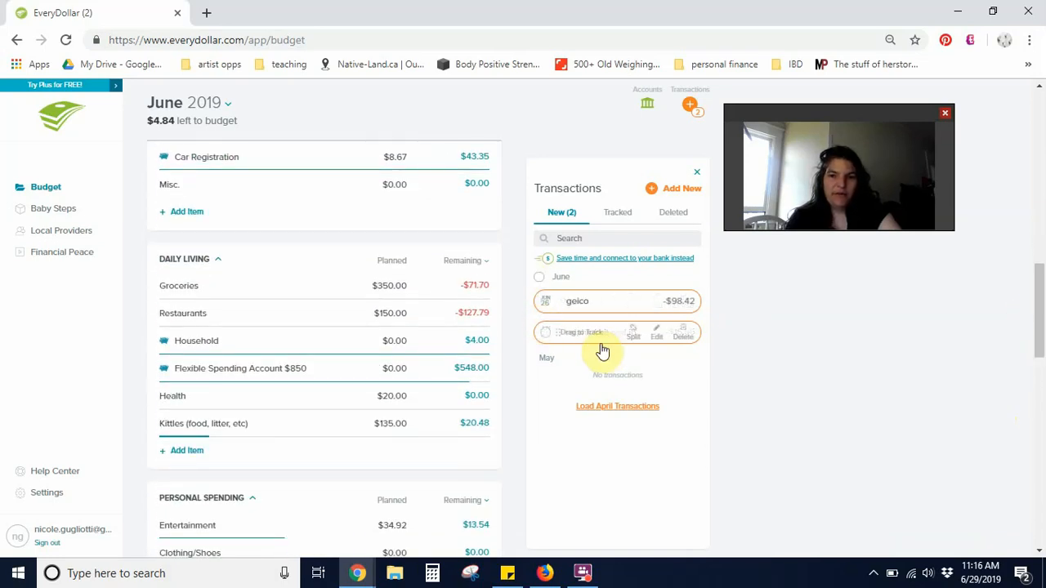
mouse_move(737, 311)
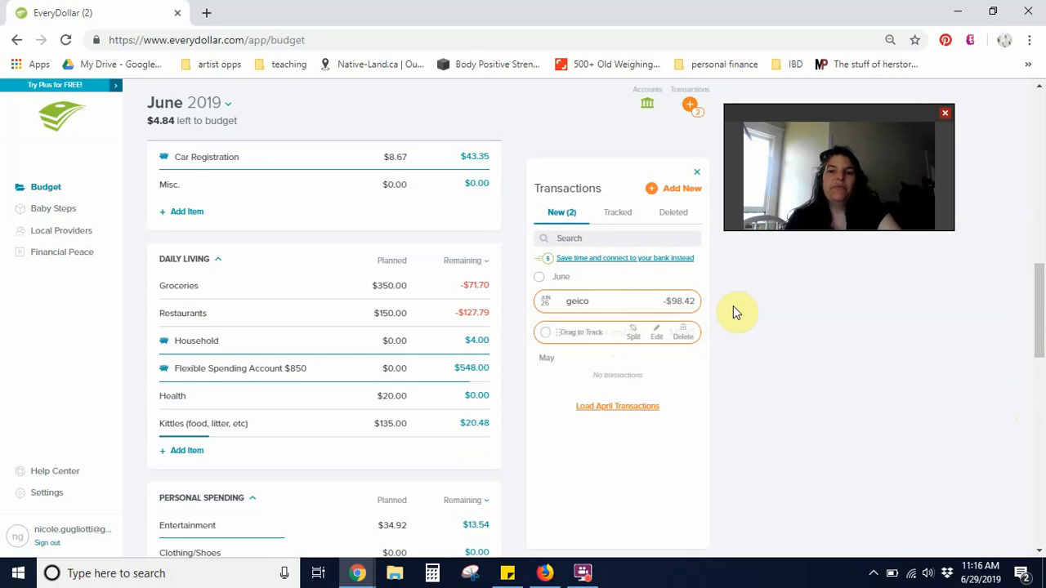
mouse_move(599, 331)
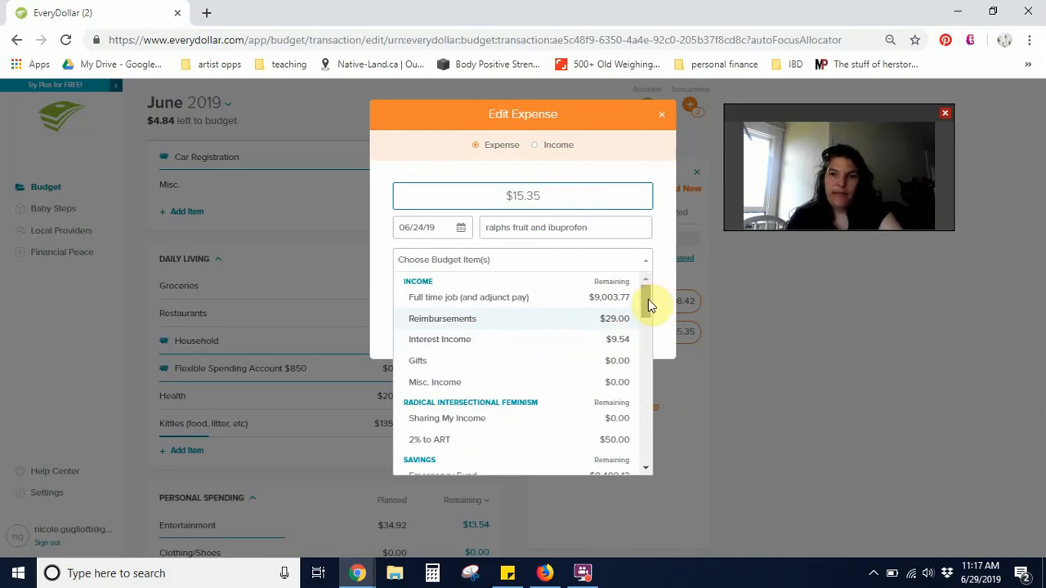
Rename the $15.35 Ralphs expense description to 'fruit and medicine'
scroll("down", 3)
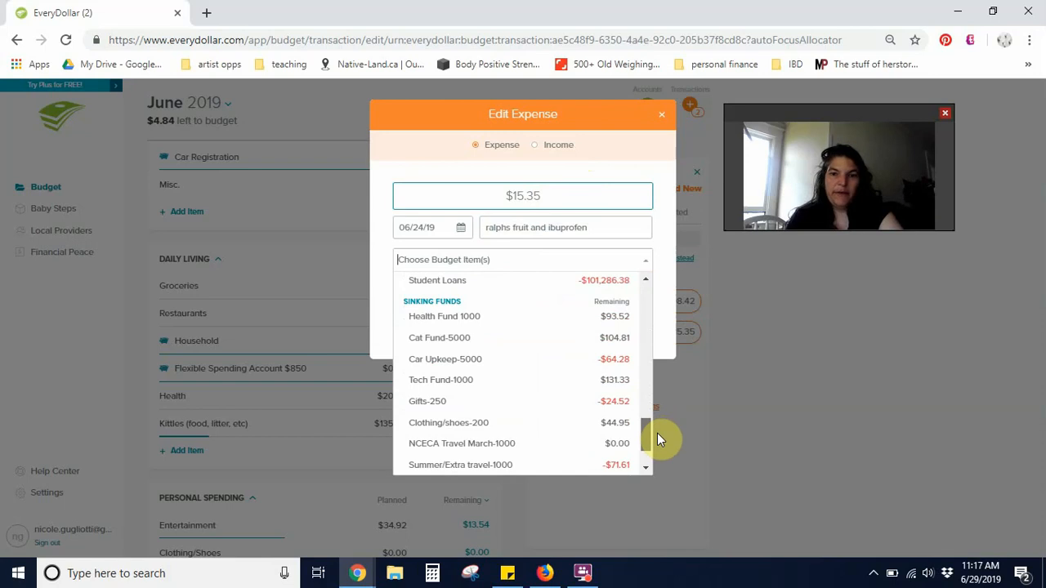
scroll("down", 3)
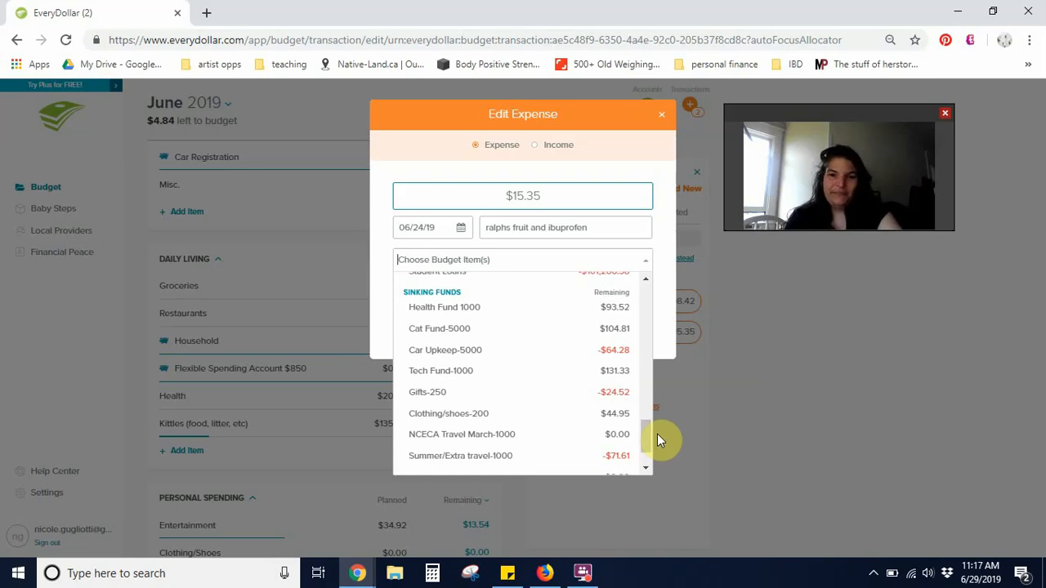
mouse_move(601, 328)
type("7")
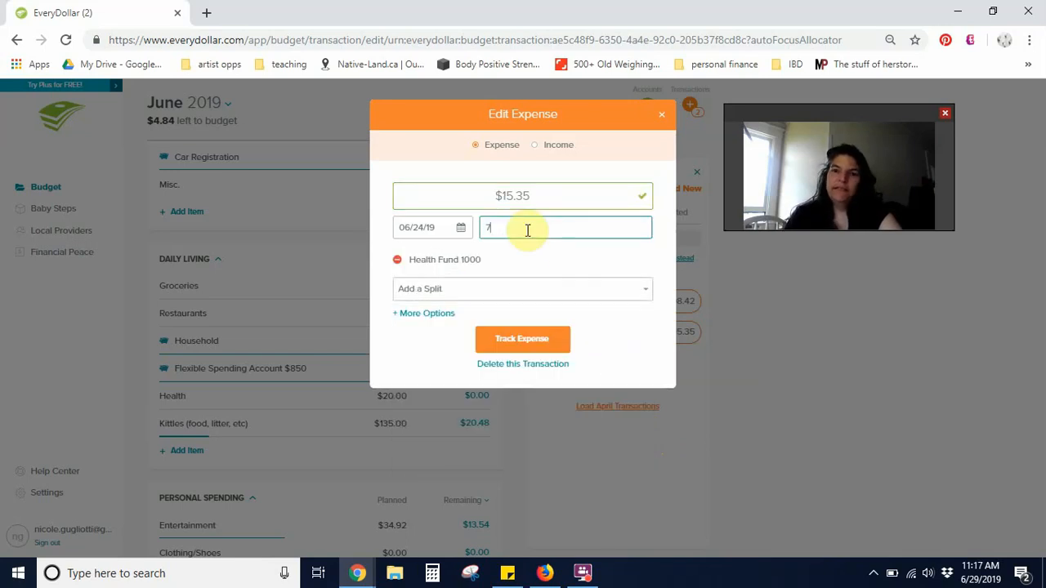
left_click(522, 288)
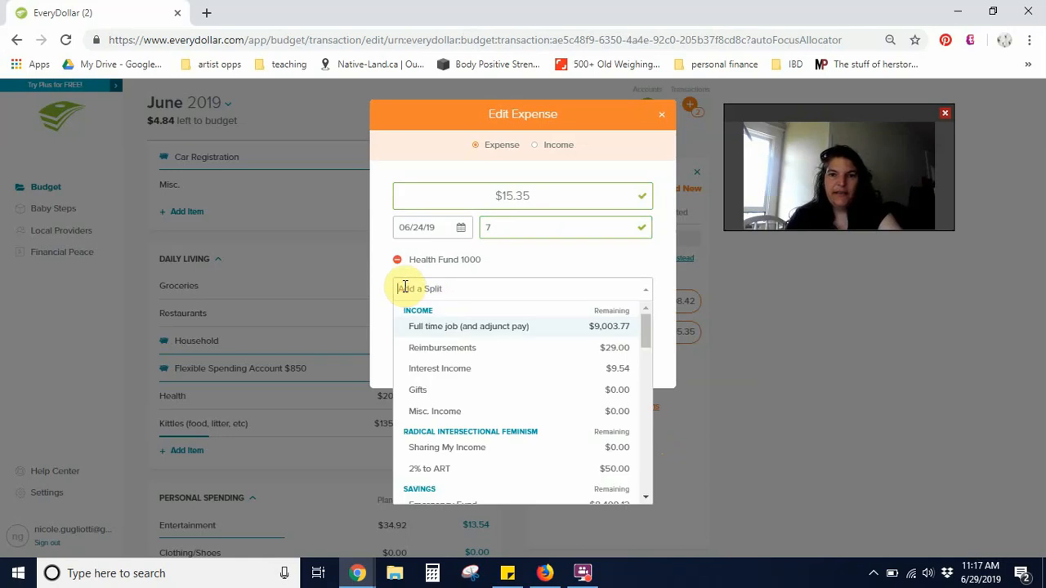
left_click(565, 227)
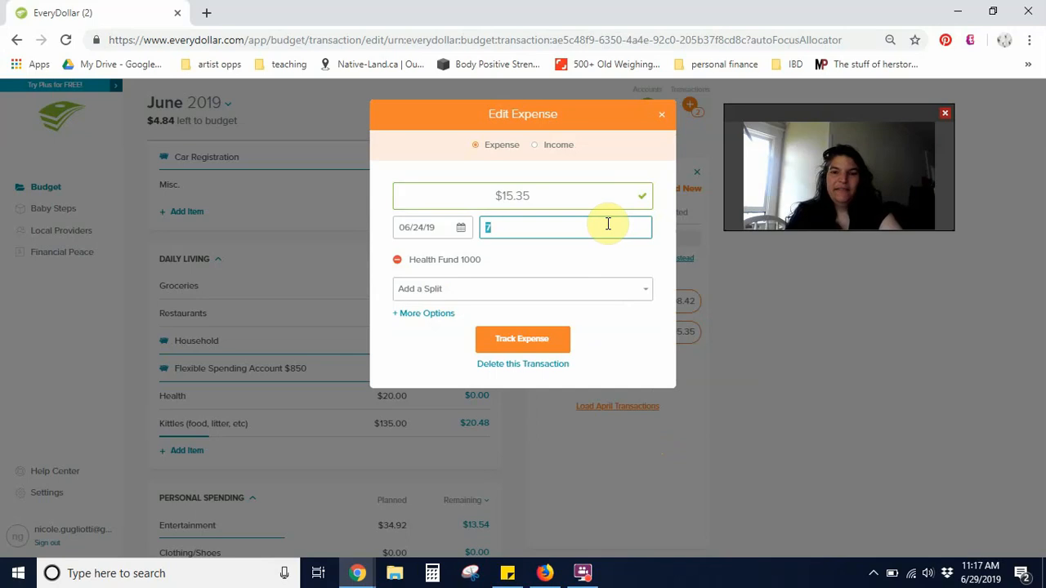
type("fruiet")
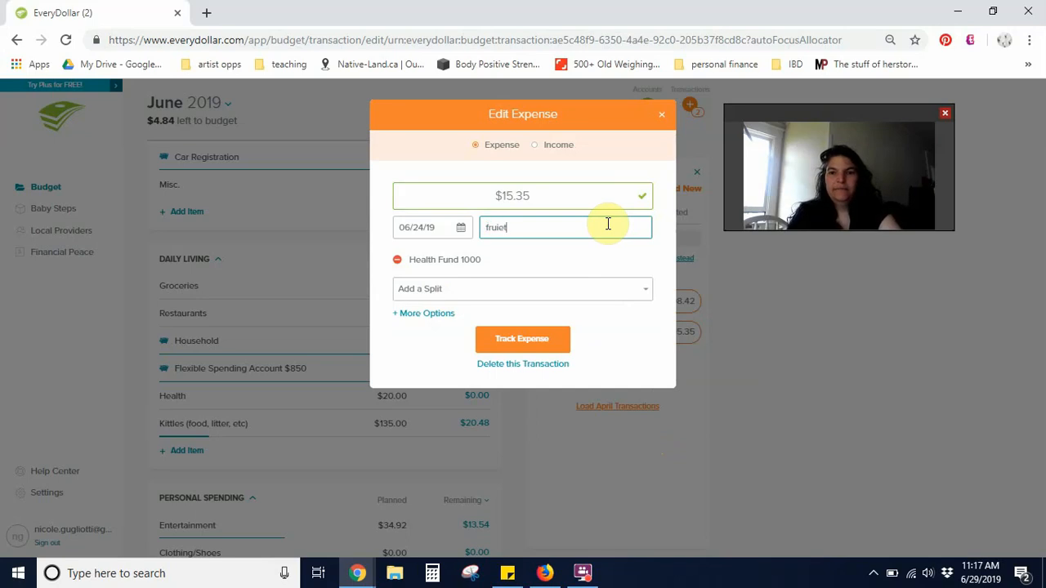
type("fruit and medicine")
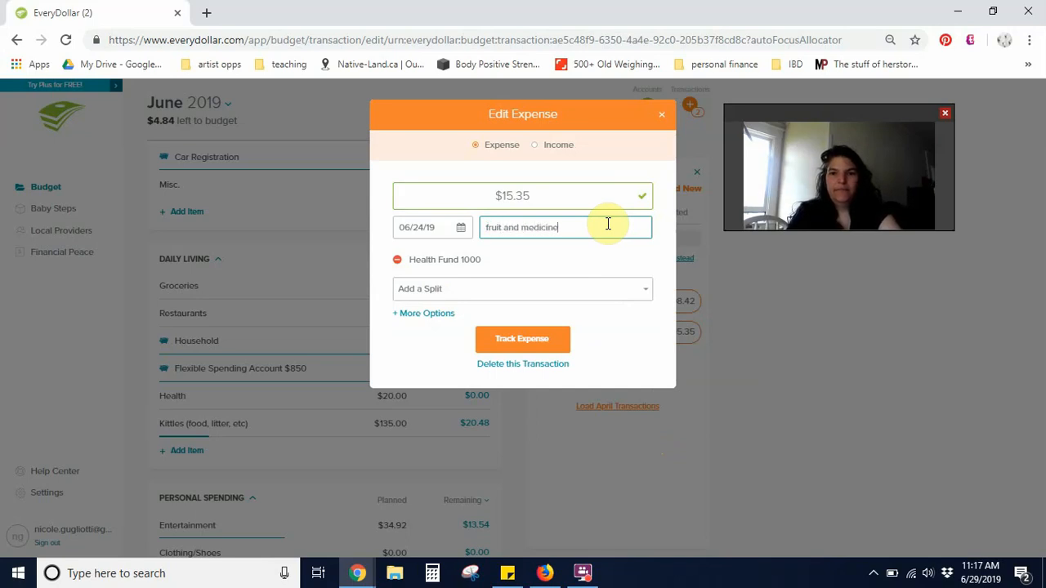
Split it $7.00 to Health Fund 1000 and $8.35 to Groceries and track the expense
left_click(521, 288)
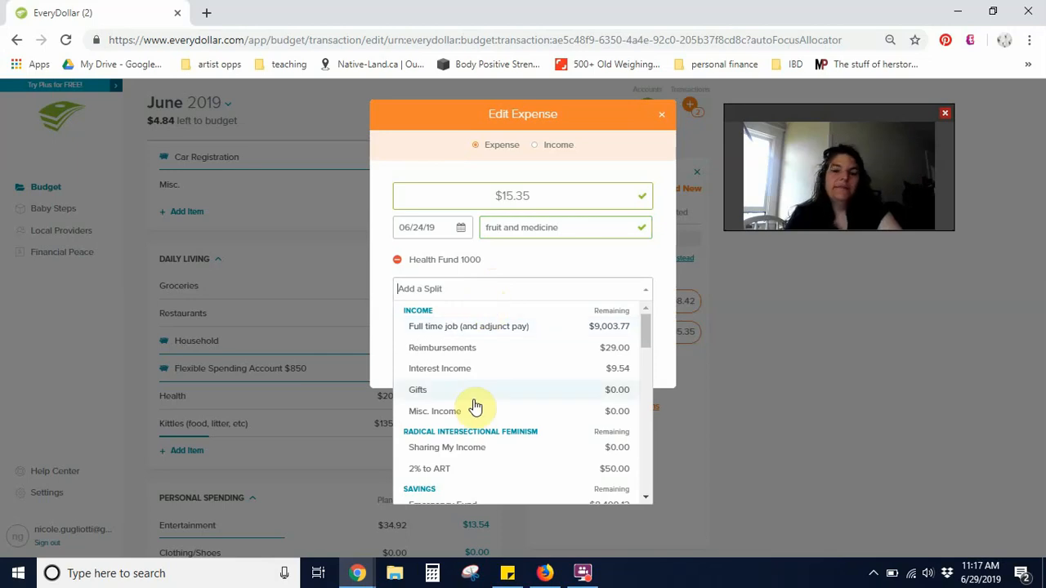
type("grocer")
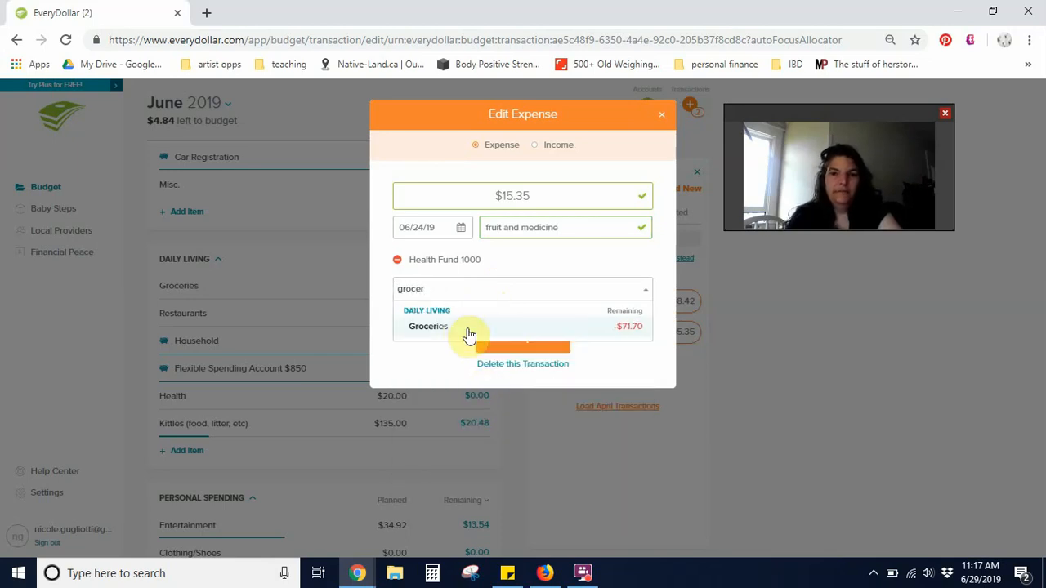
left_click(427, 326)
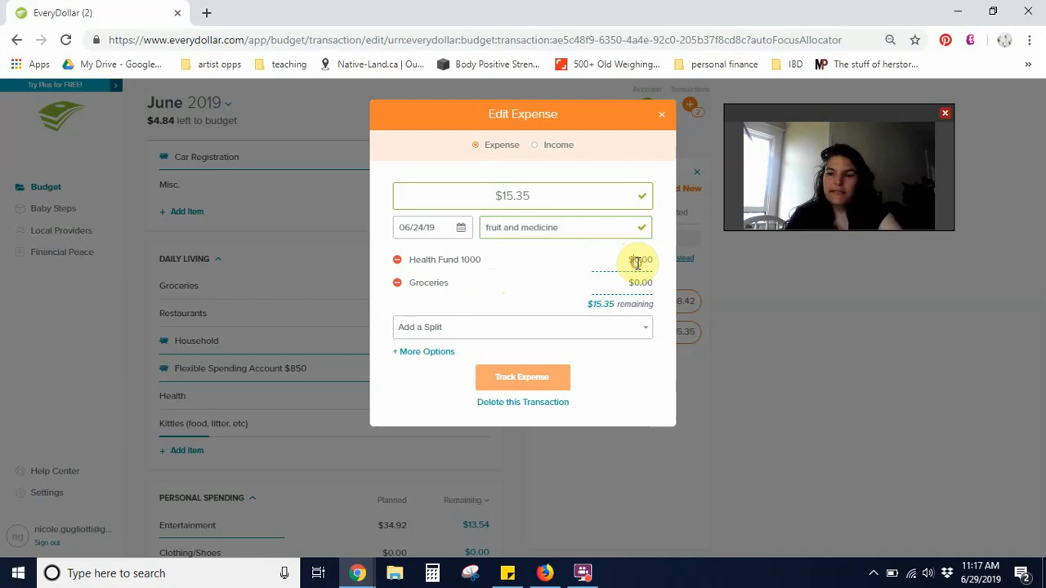
type("70.00")
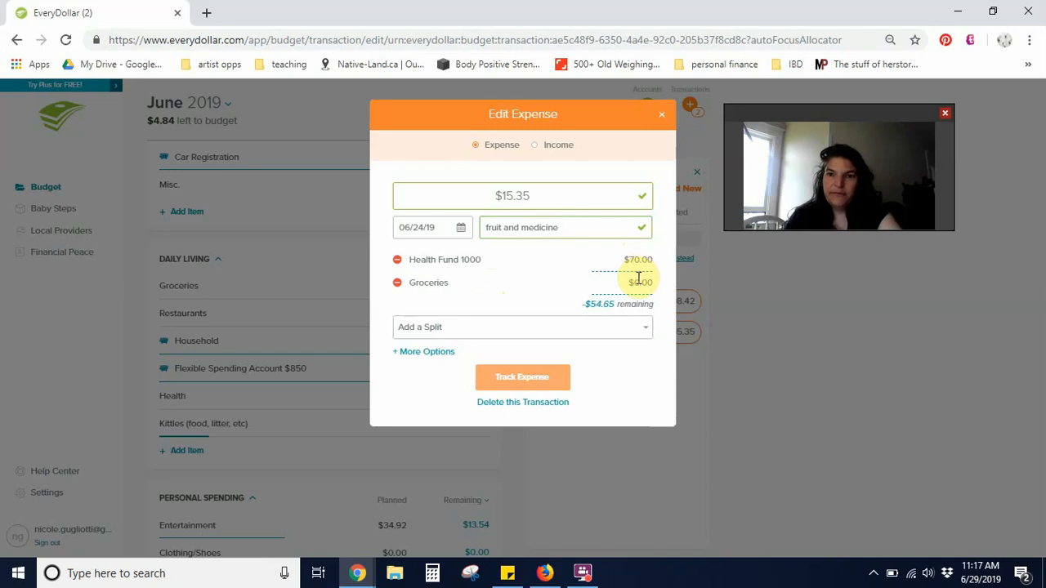
left_click(638, 282)
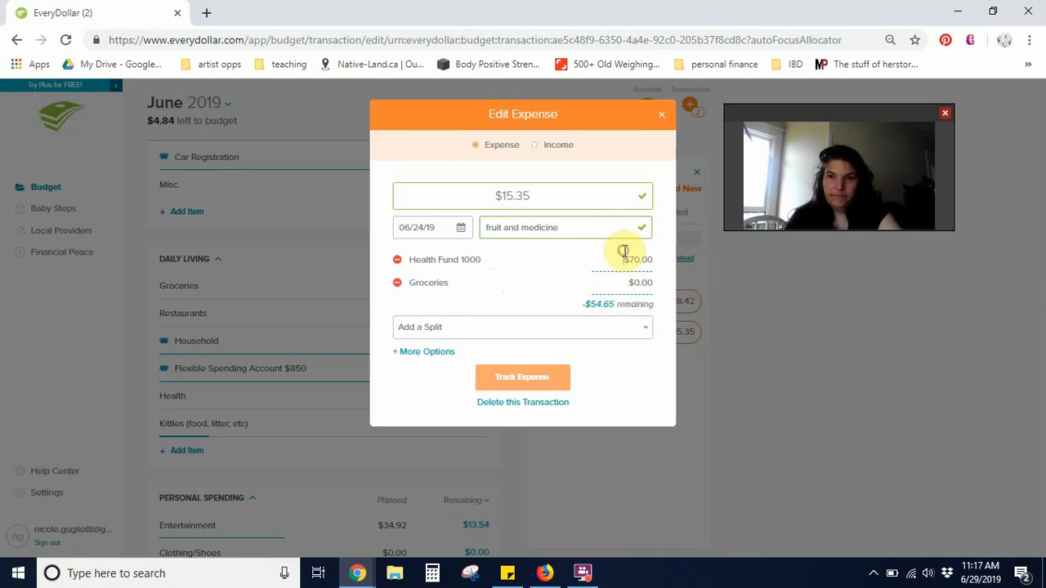
double_click(630, 259)
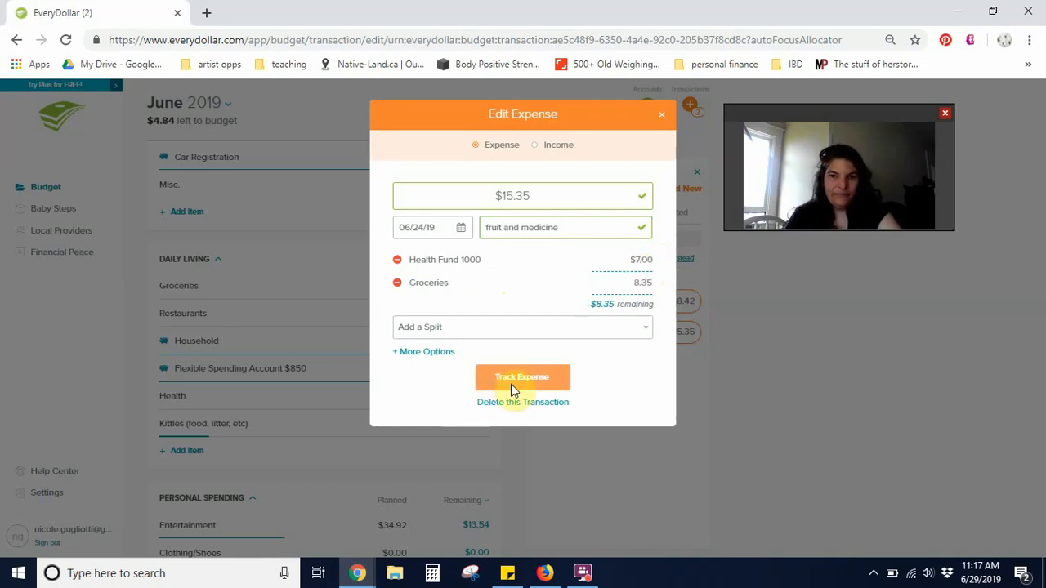
left_click(522, 378)
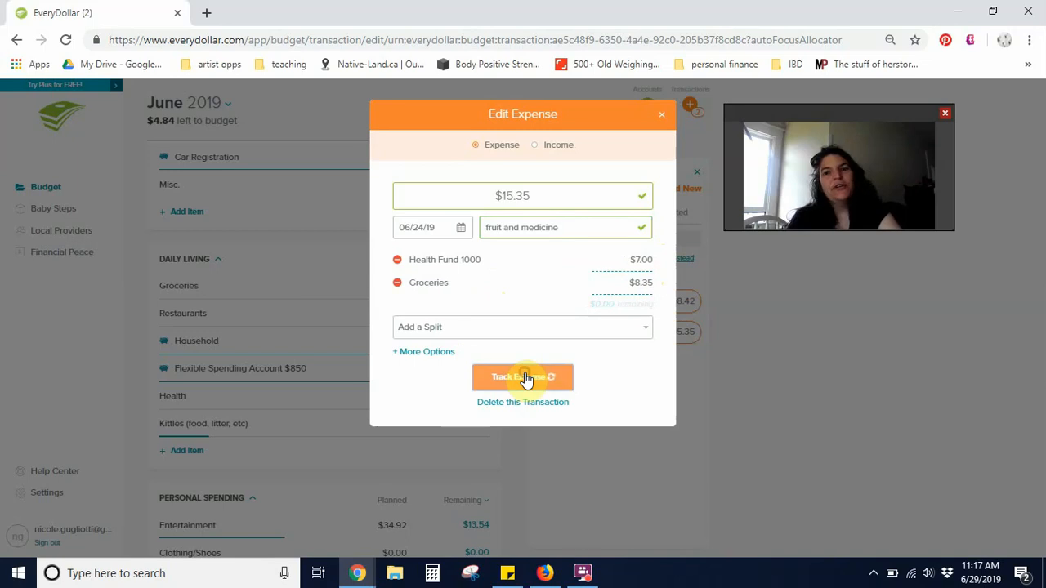
left_click(522, 377)
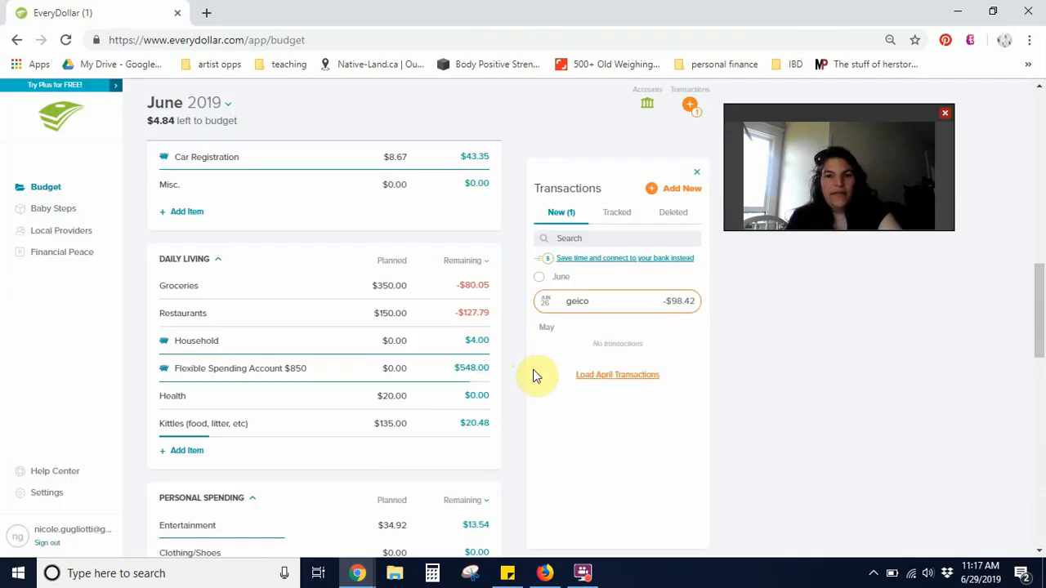
Drag the $98.42 geico transaction onto Auto Insurance under Insurance & Tax
scroll("down", 3)
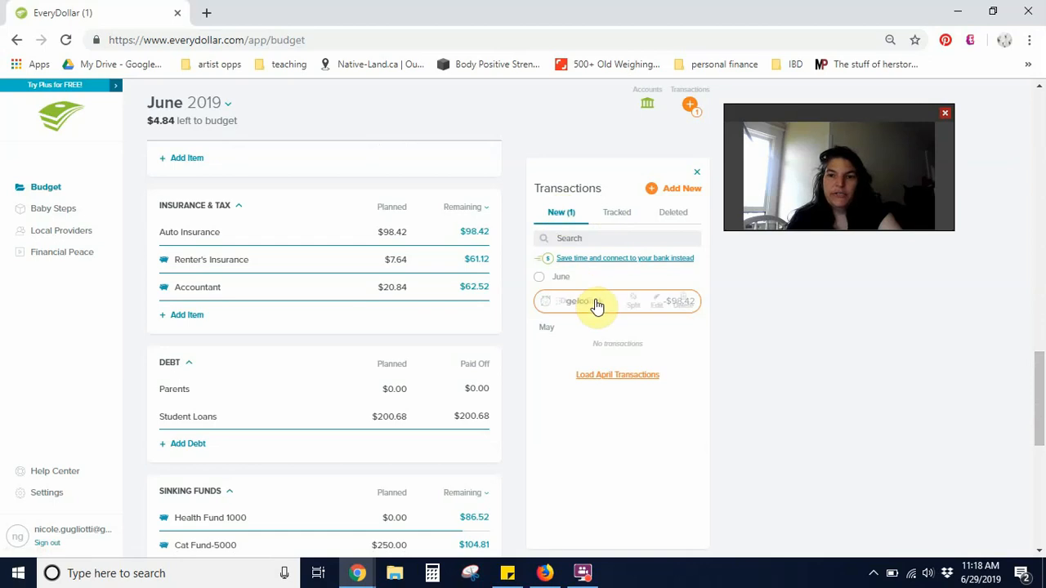
left_click_drag(596, 301, 298, 222)
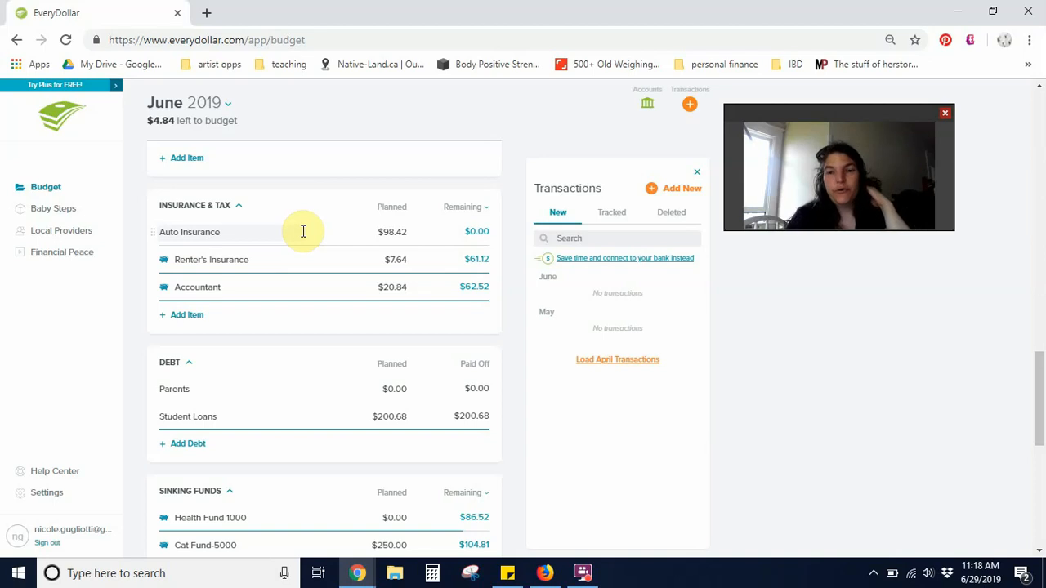
mouse_move(358, 236)
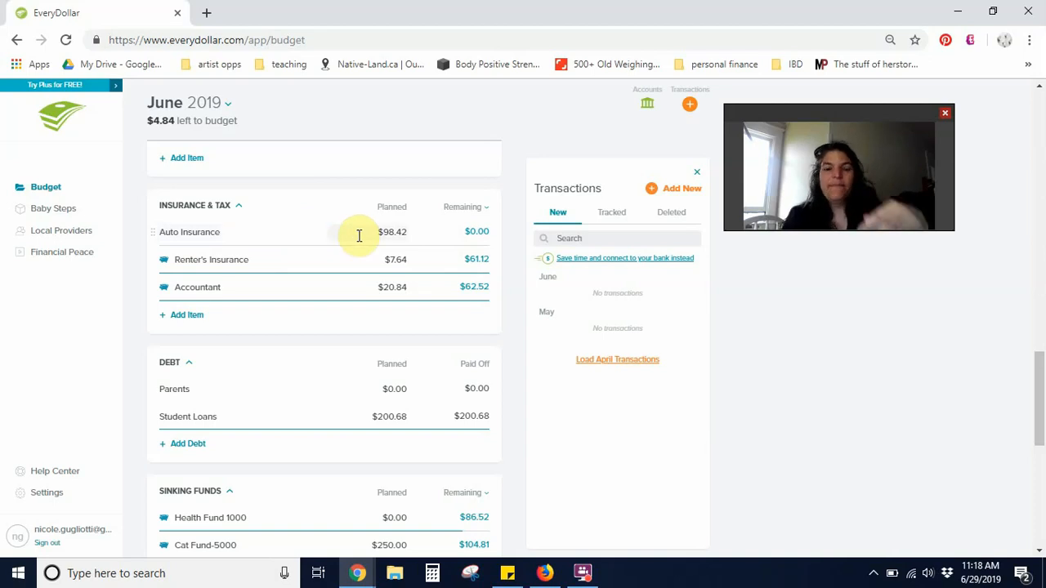